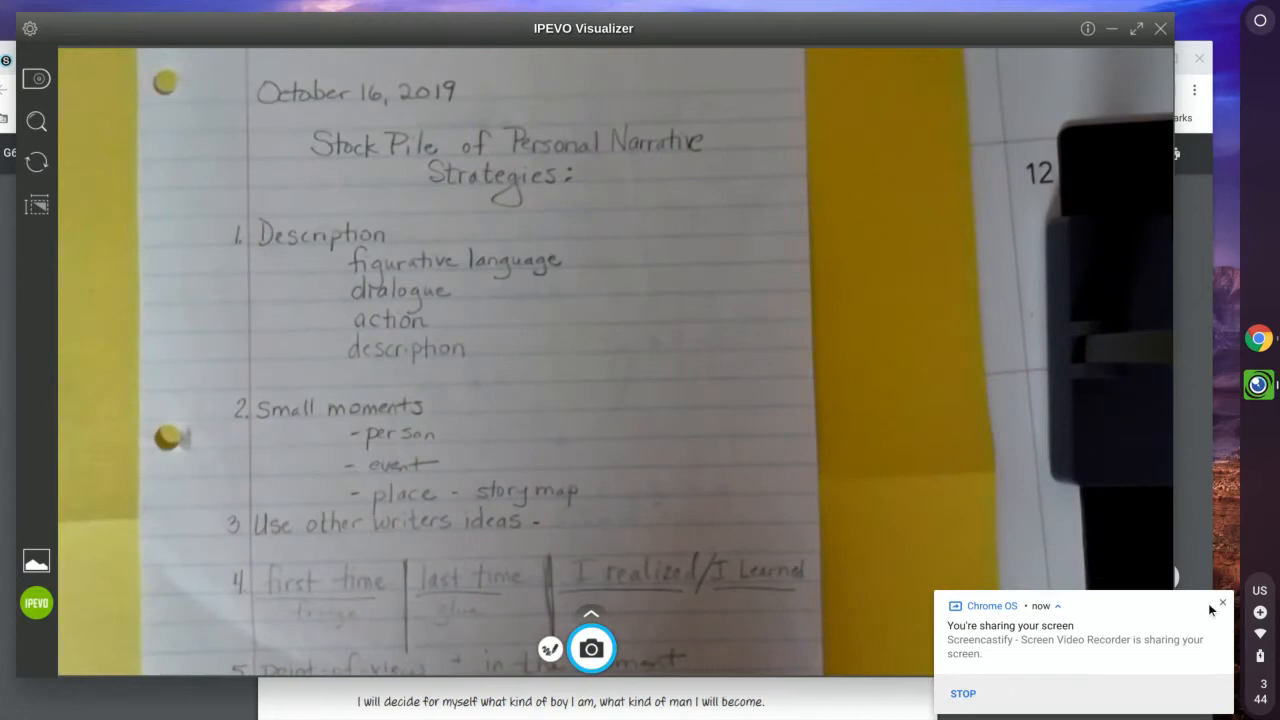
pyautogui.click(1220, 604)
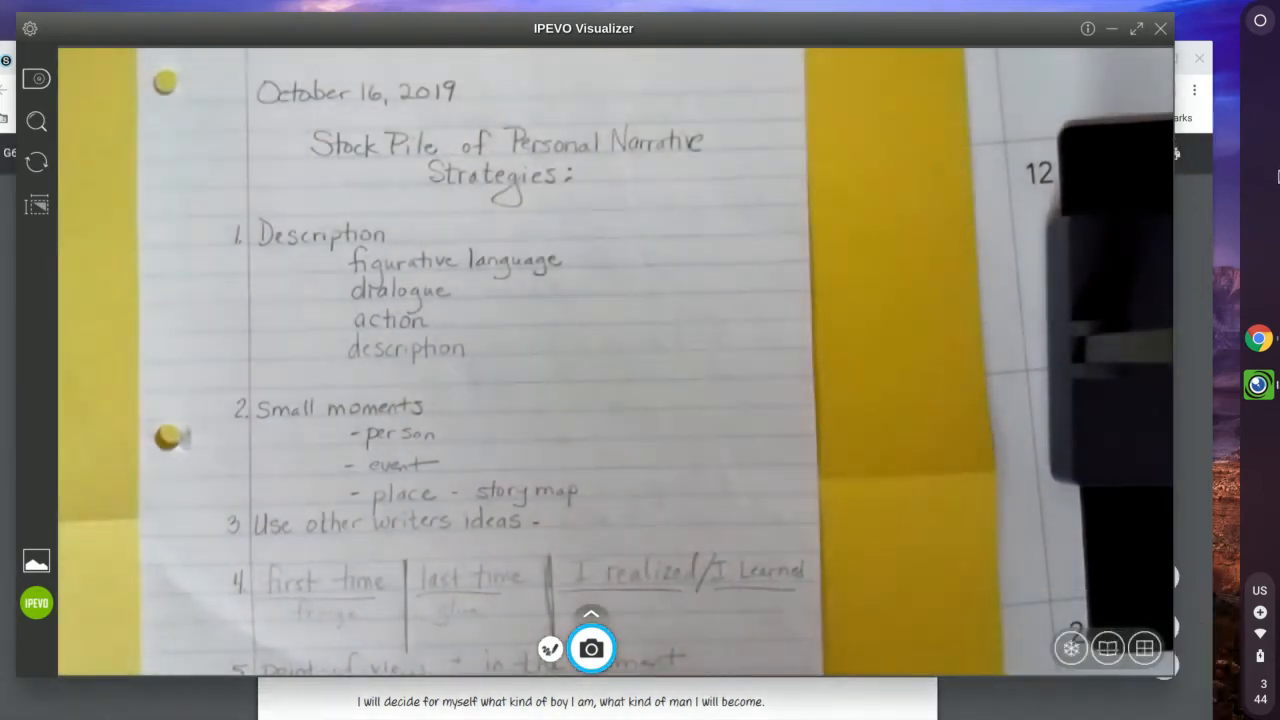